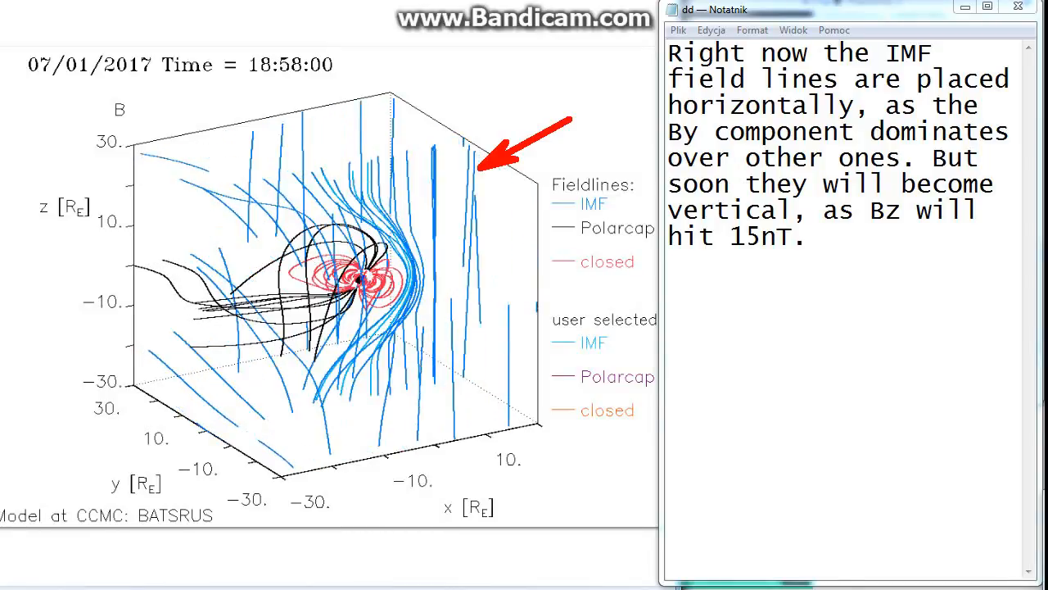
- Note in Notepad: 'Like this... Now watch the behavior of magnetosphere...'
type("Like this... Now watch the behavior of magnetosphere...")
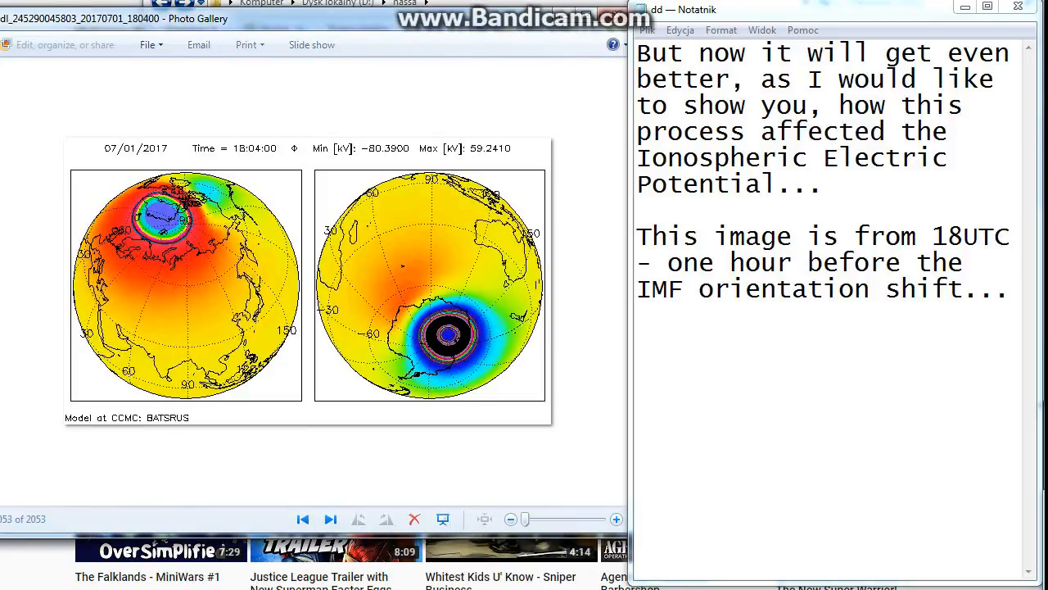
- Advance through the potential frames 18:22, 18:36, 18:48, 18:56, 19:06, 19:16, 19:28 ... 19:56, 20:08 UTC and one beyond
left_click(331, 518)
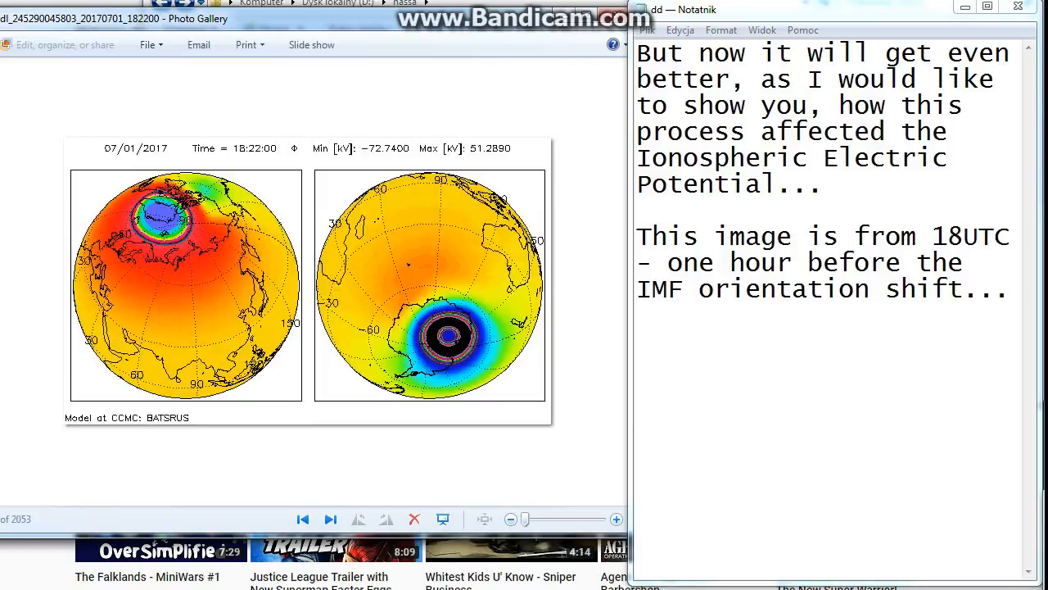
left_click(331, 518)
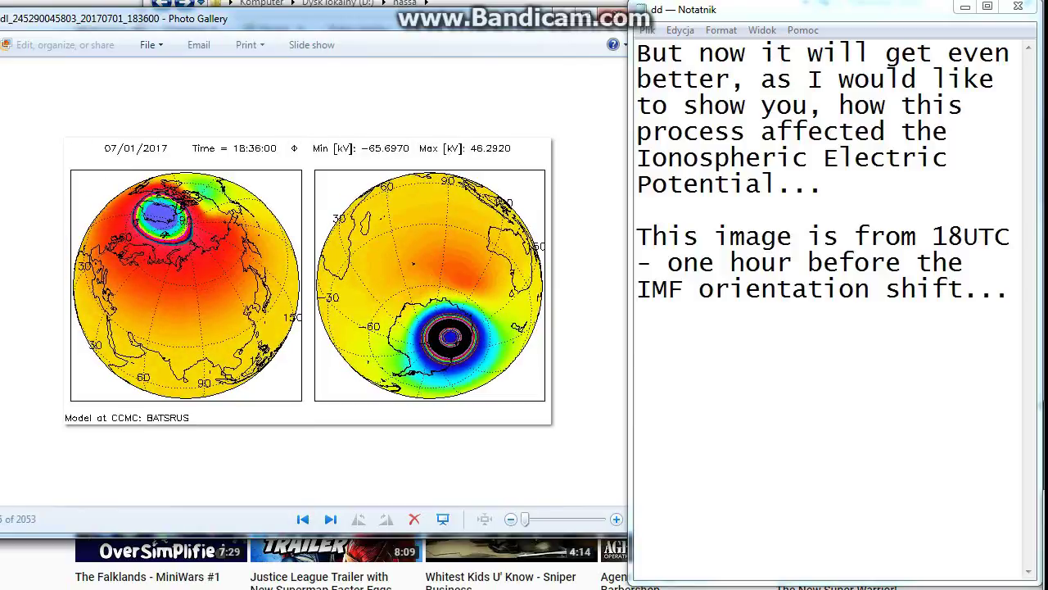
left_click(331, 519)
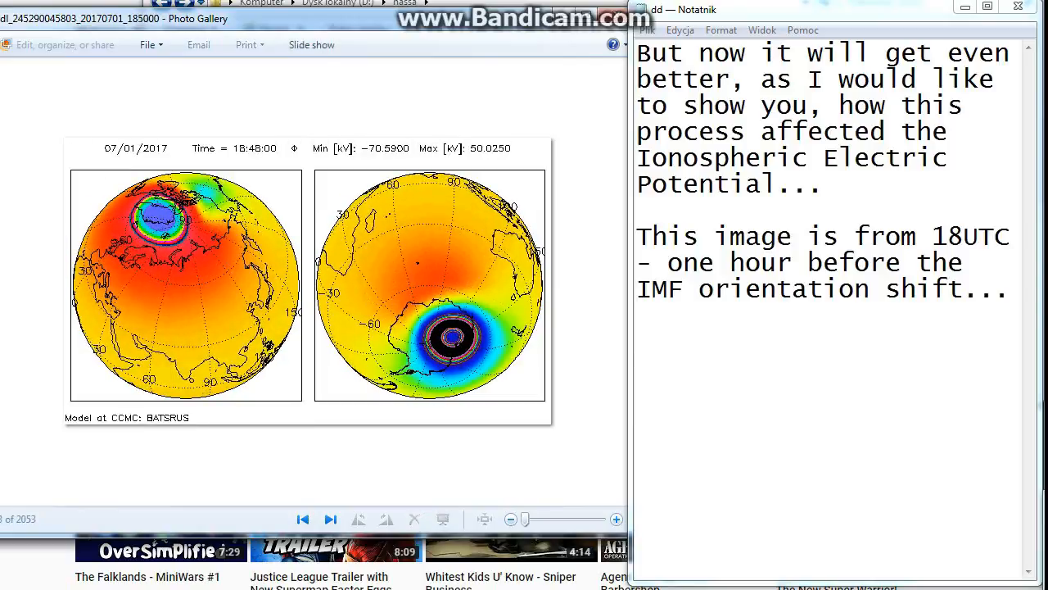
left_click(331, 519)
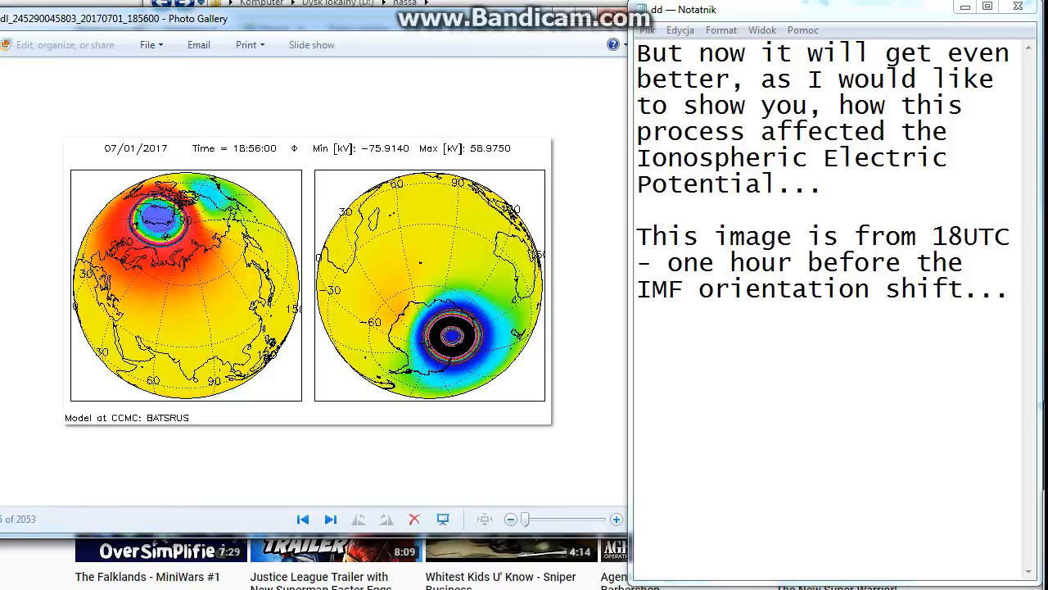
left_click(331, 520)
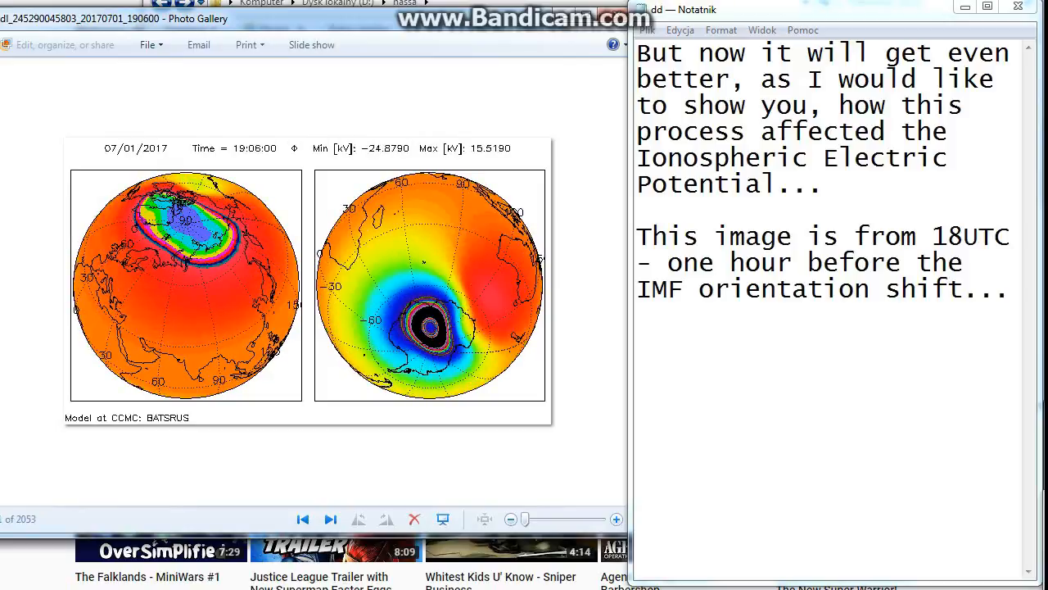
left_click(331, 520)
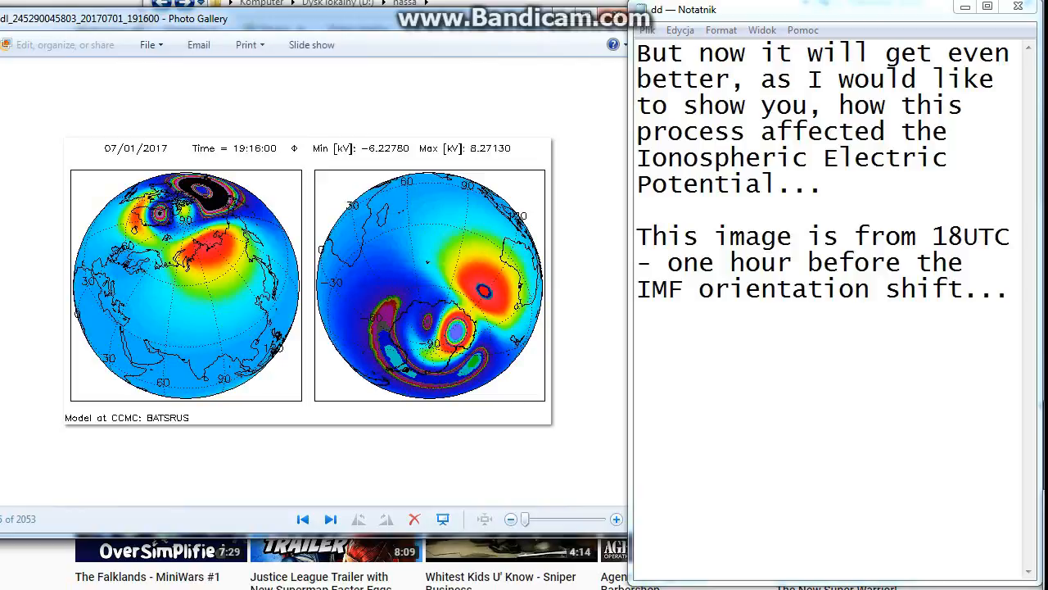
left_click(331, 520)
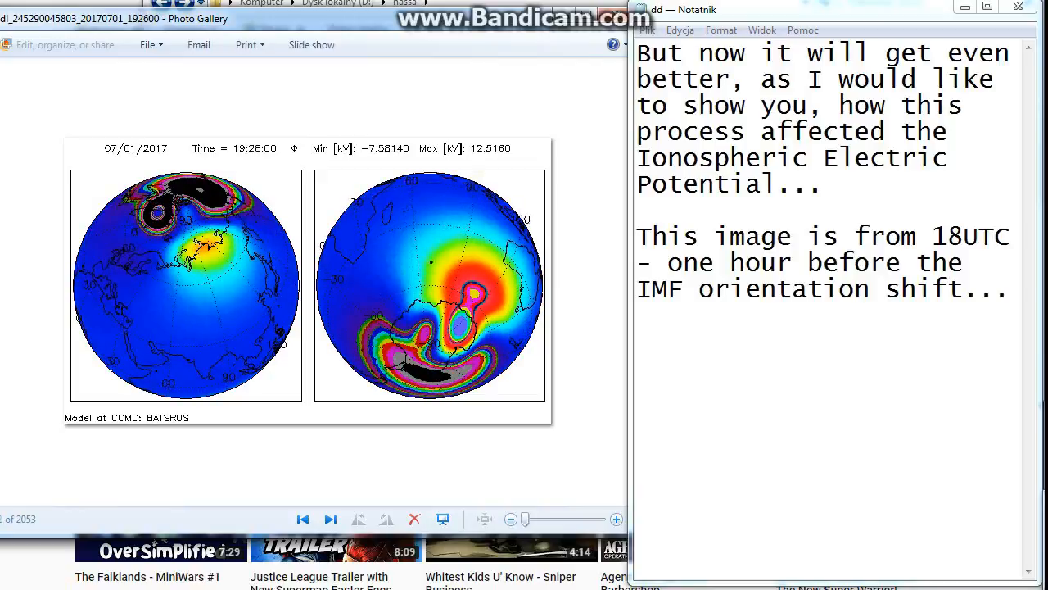
left_click(331, 519)
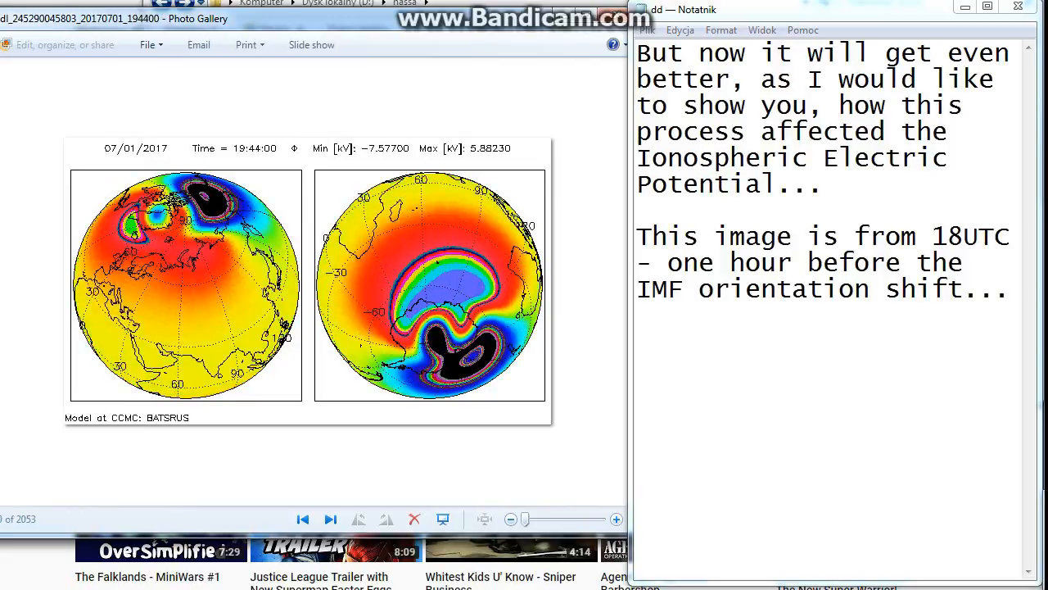
left_click(331, 519)
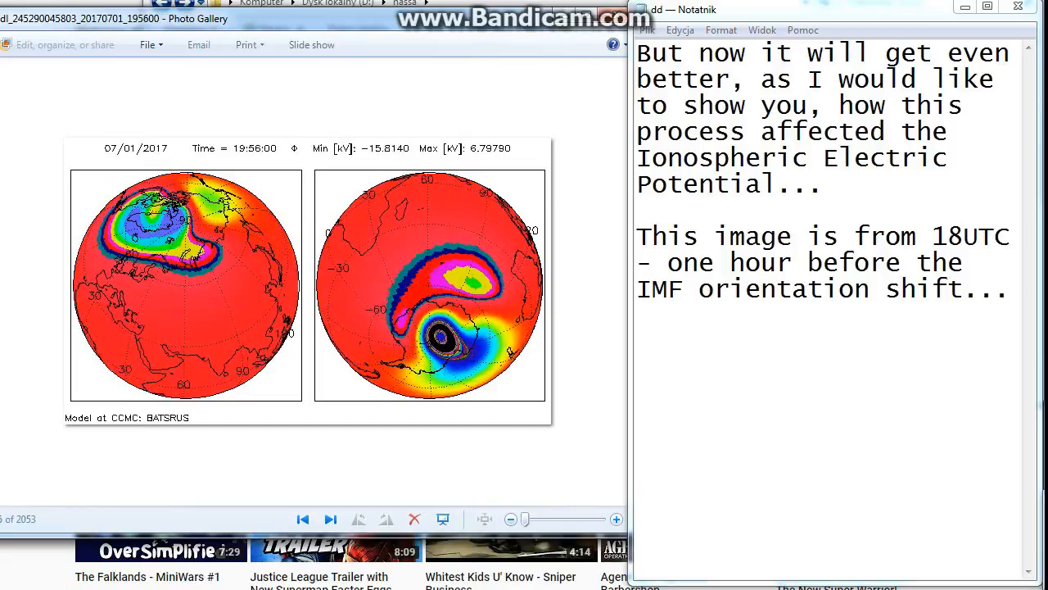
left_click(331, 520)
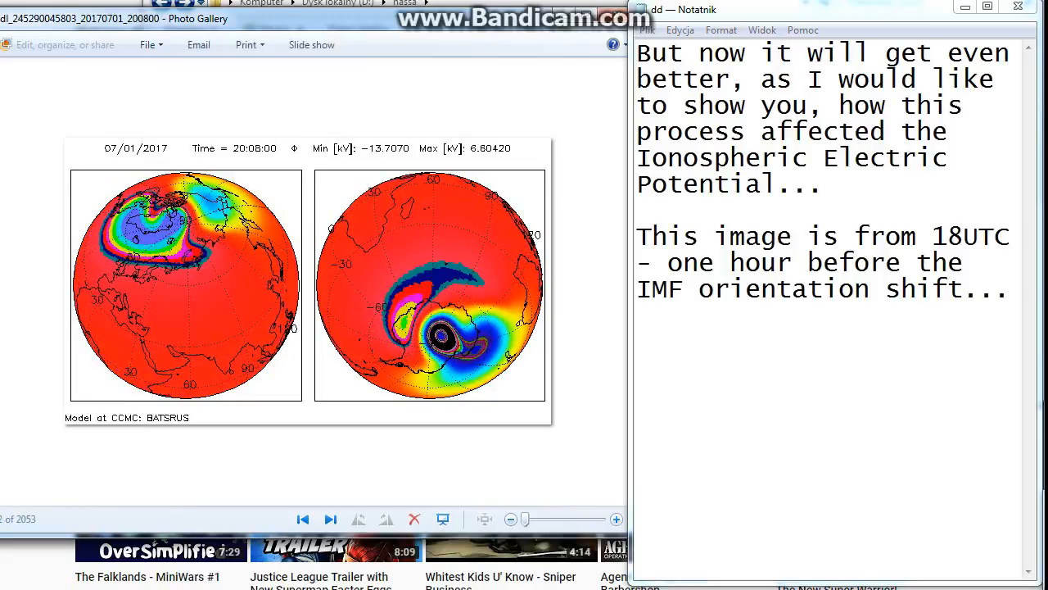
left_click(331, 519)
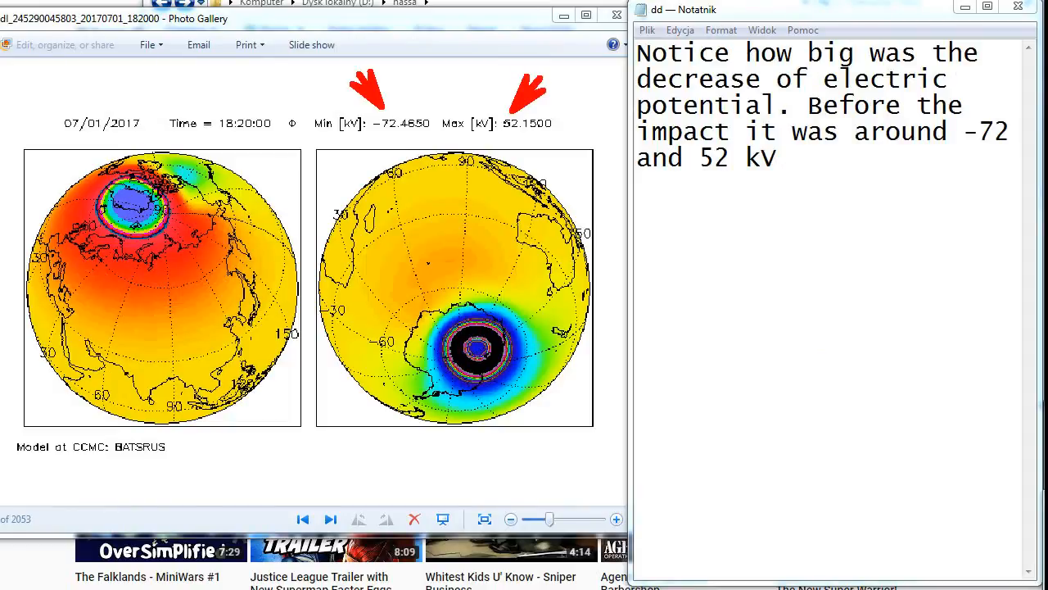
- Advance through the potential frames 18:26, 19:02, 19:12 UTC and on to the plasma-density cut at 18:40 UT
left_click(331, 517)
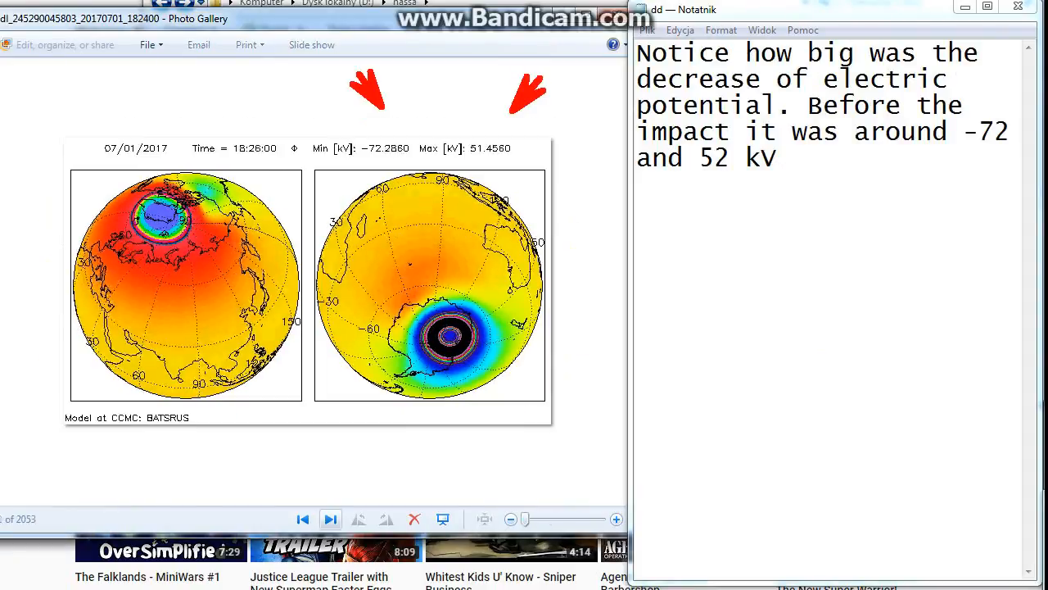
left_click(330, 517)
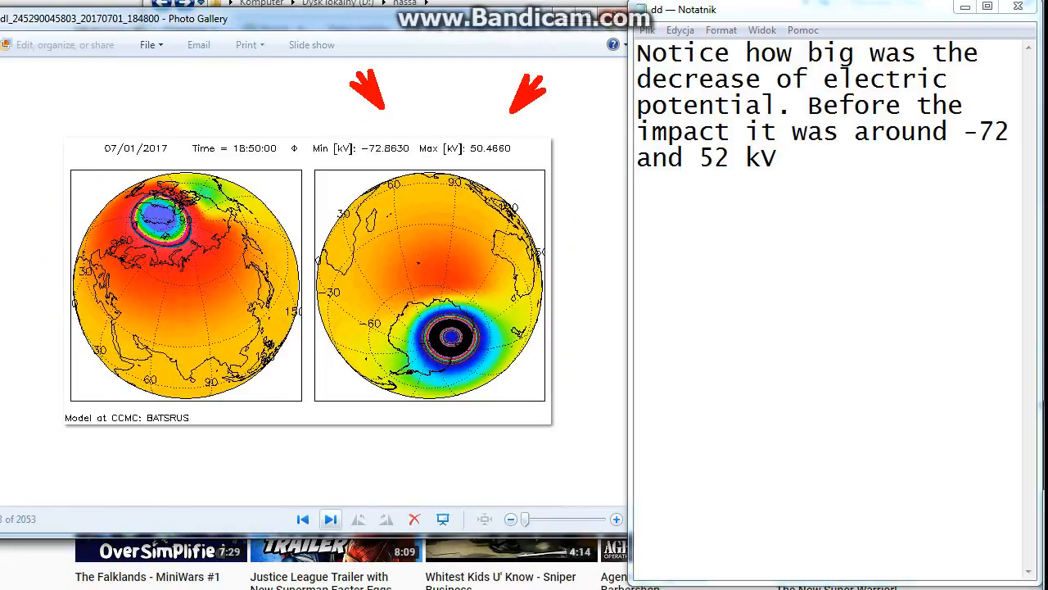
left_click(331, 519)
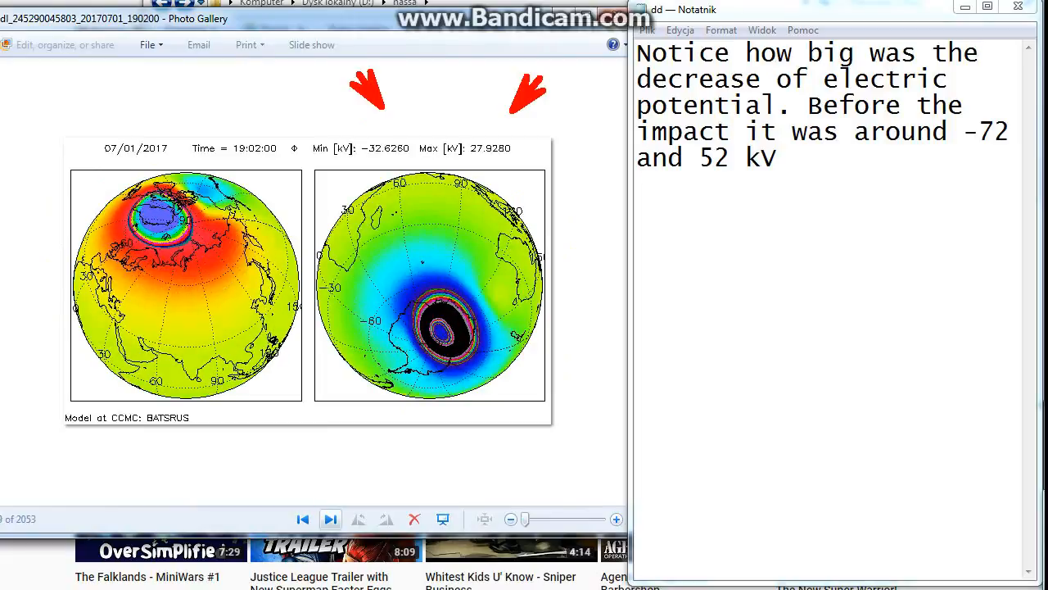
left_click(331, 520)
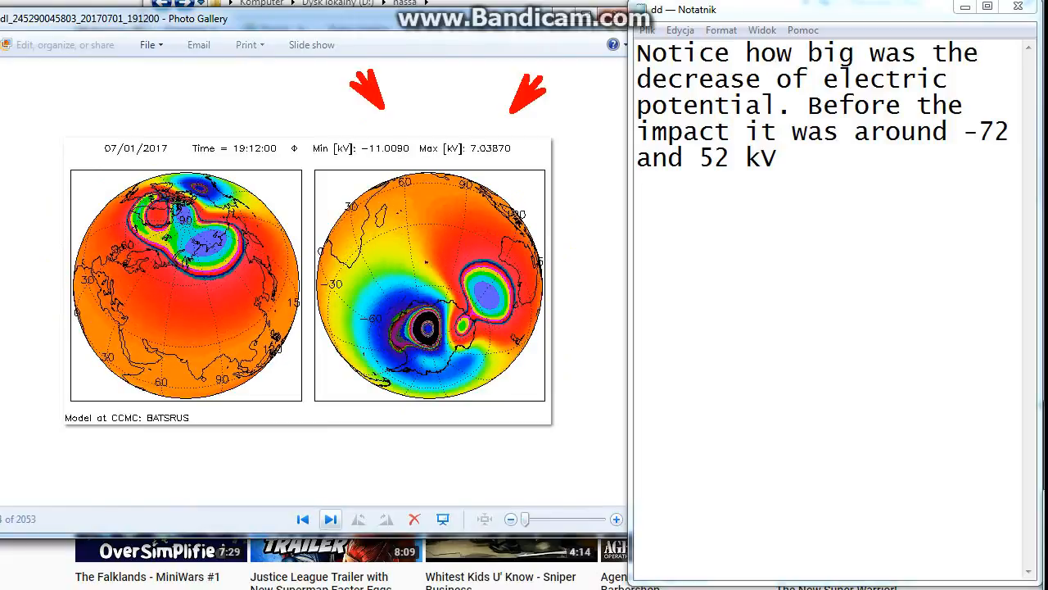
left_click(331, 520)
type("It should be pretty obvious, that the decreasing potential caused as well the outflow of plasma from the plasmasphere, but let's confirm it with the simulation...")
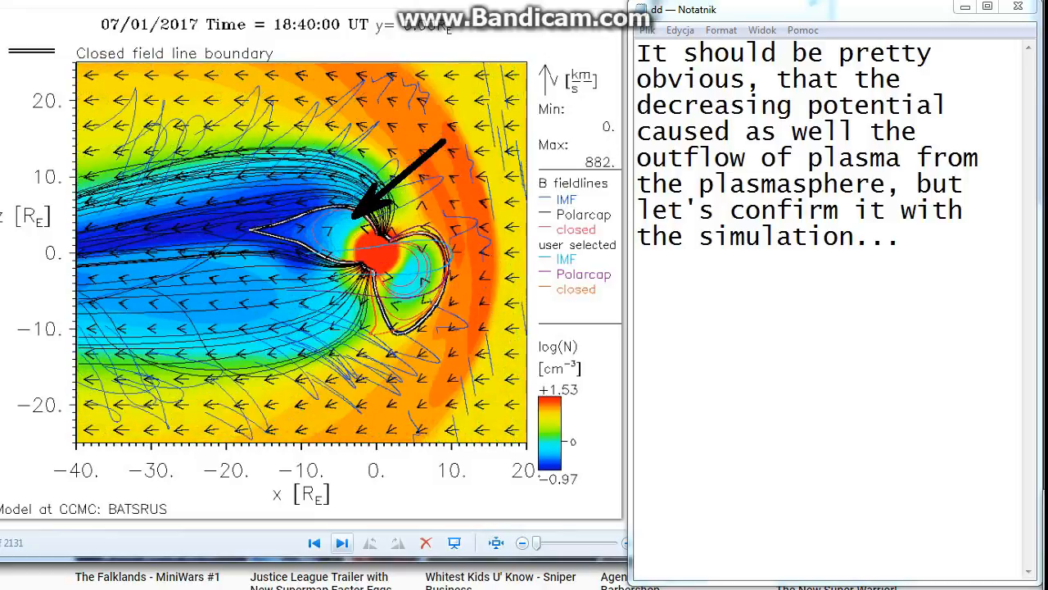
- Advance the density frames past 19:14 UT to the 19:14 UT potential map marking the Australia–South Pole region
left_click(340, 544)
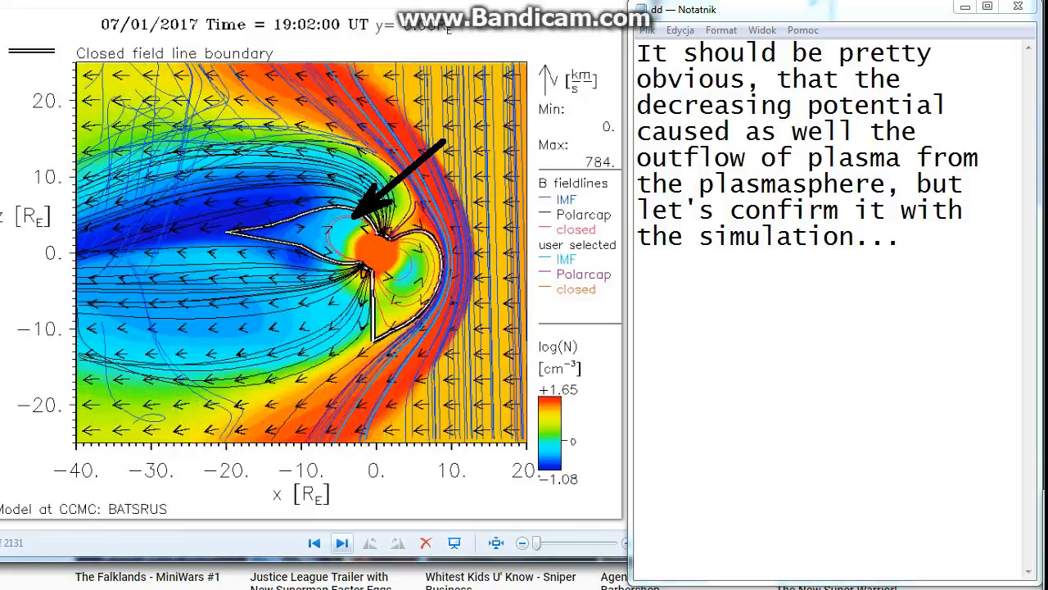
left_click(341, 543)
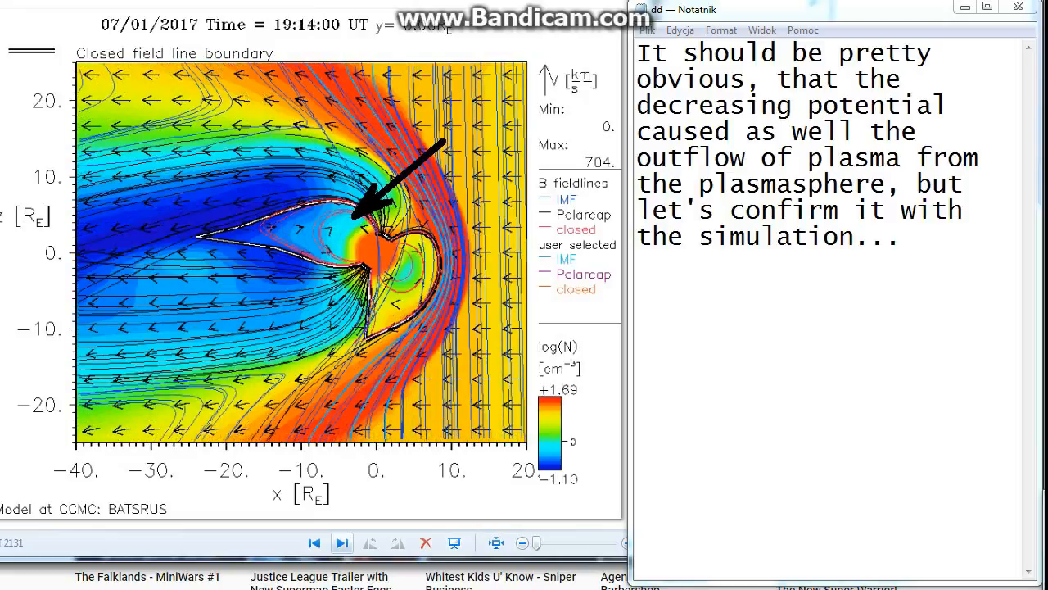
left_click(341, 544)
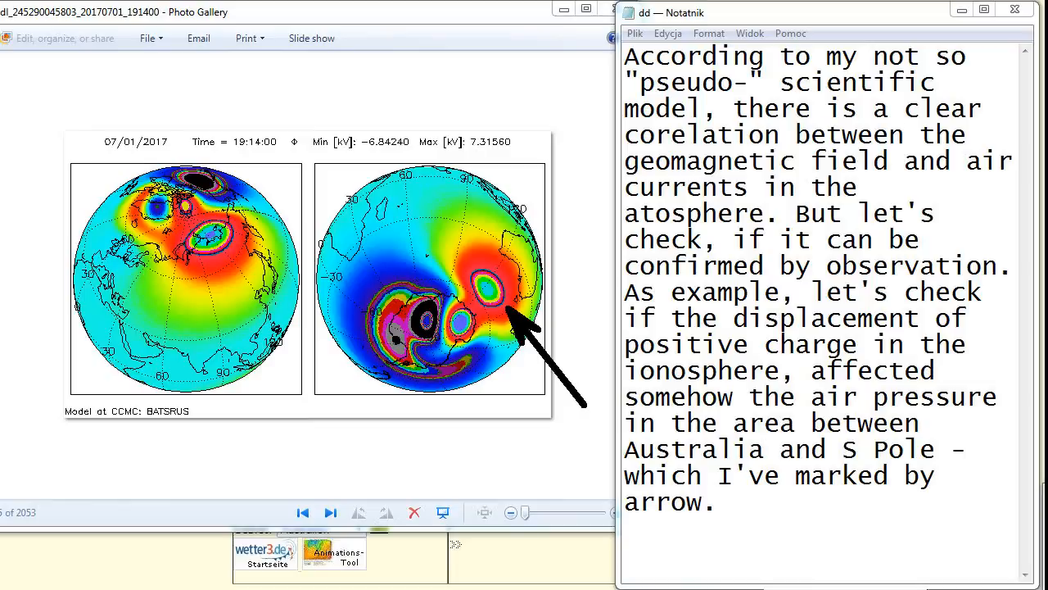
- Flip back to 18:58, forward through 19:06, 19:14, 19:22, 19:30 UTC, then back to the 19:20 frame
left_click(331, 513)
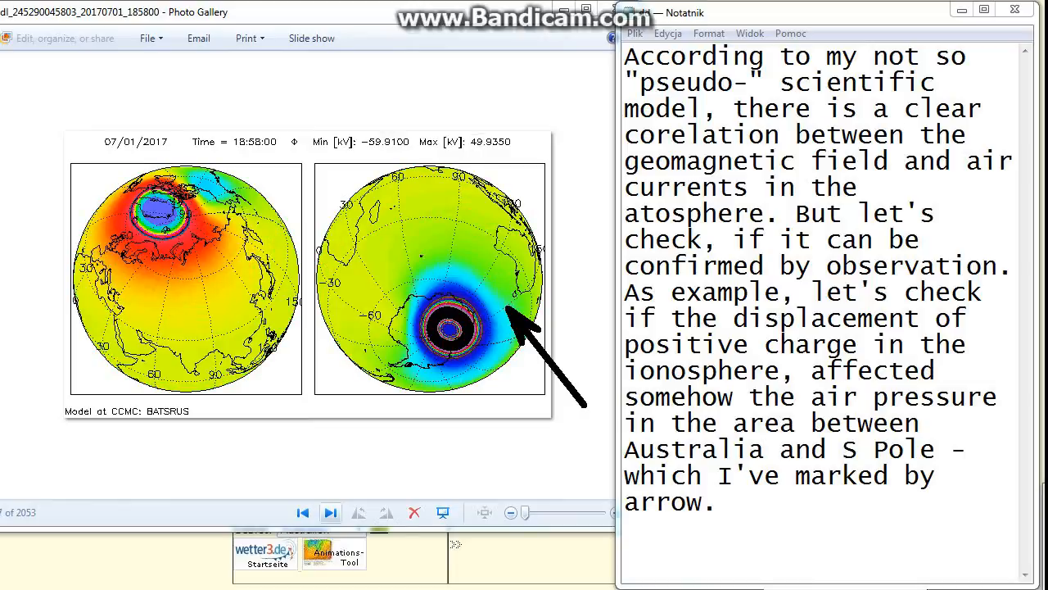
left_click(329, 513)
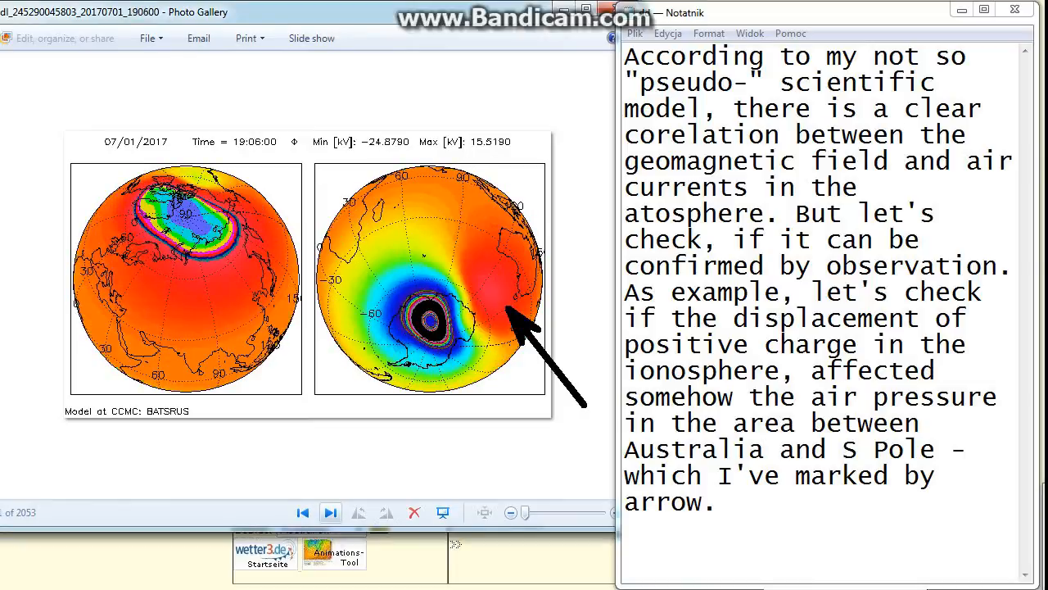
left_click(329, 513)
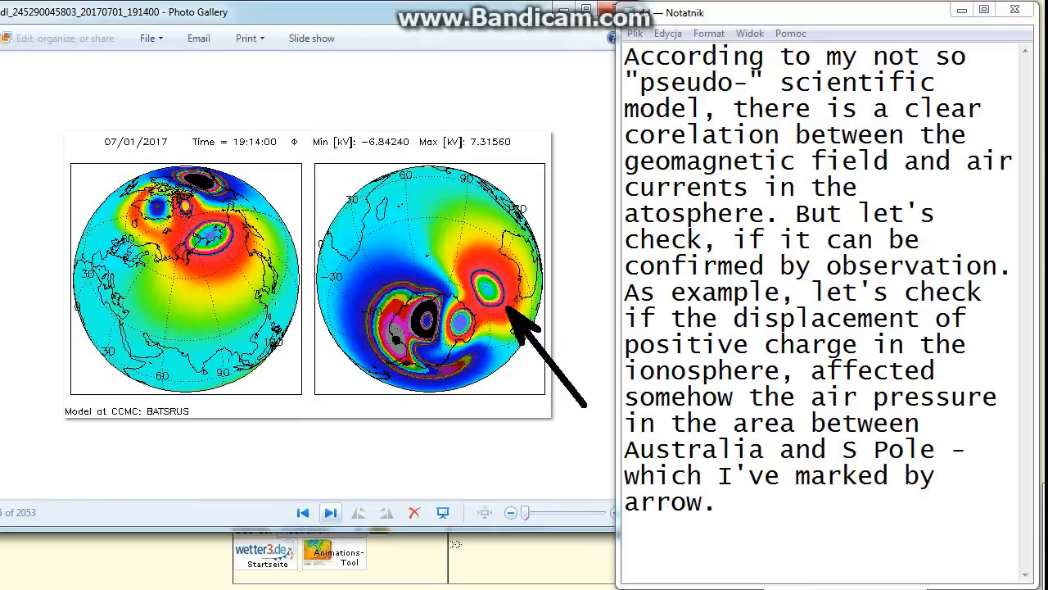
left_click(331, 511)
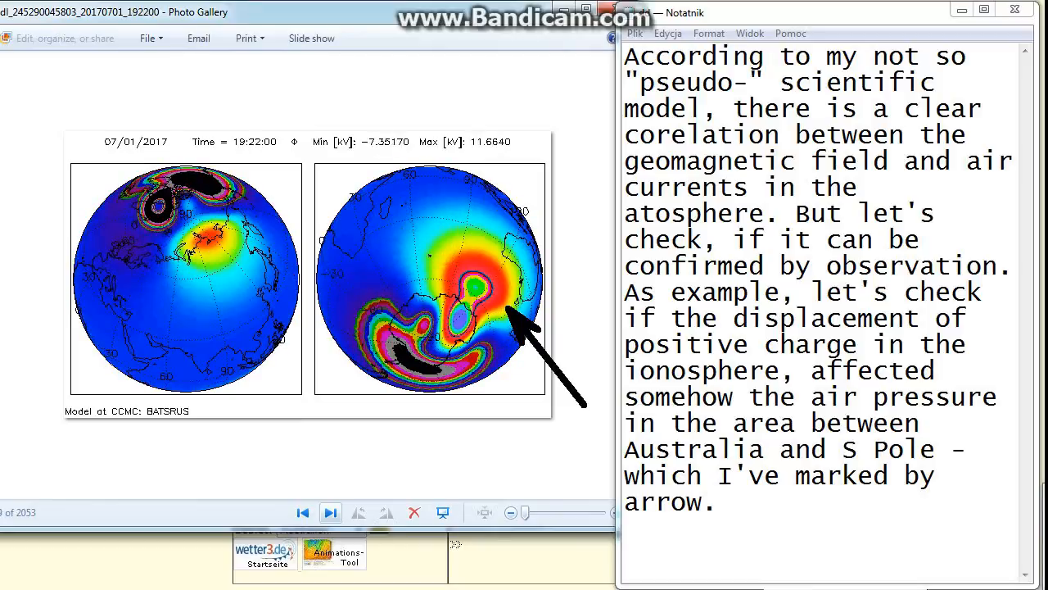
left_click(331, 513)
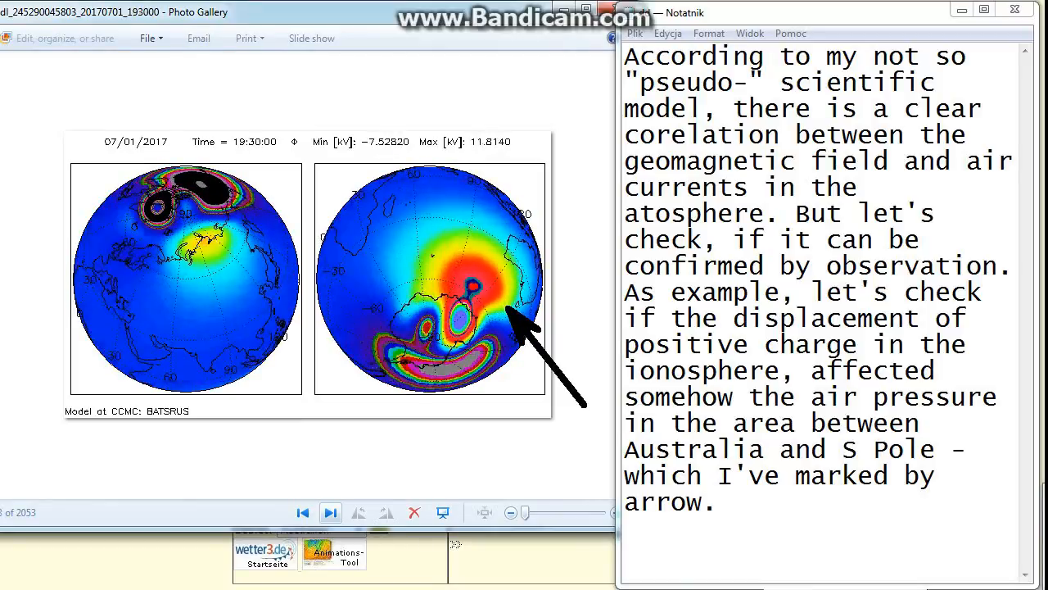
left_click(301, 511)
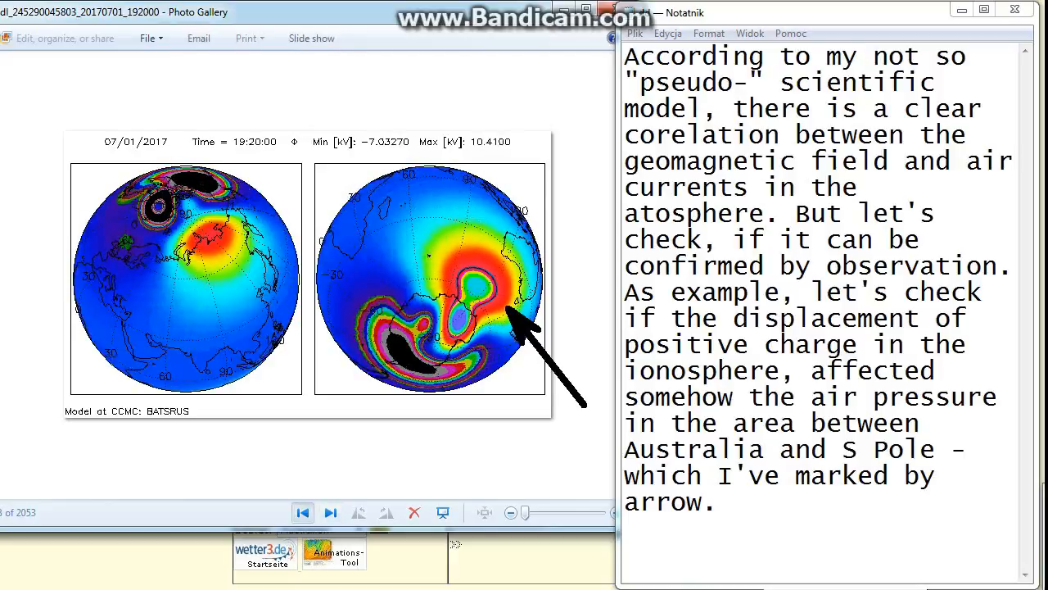
left_click(303, 513)
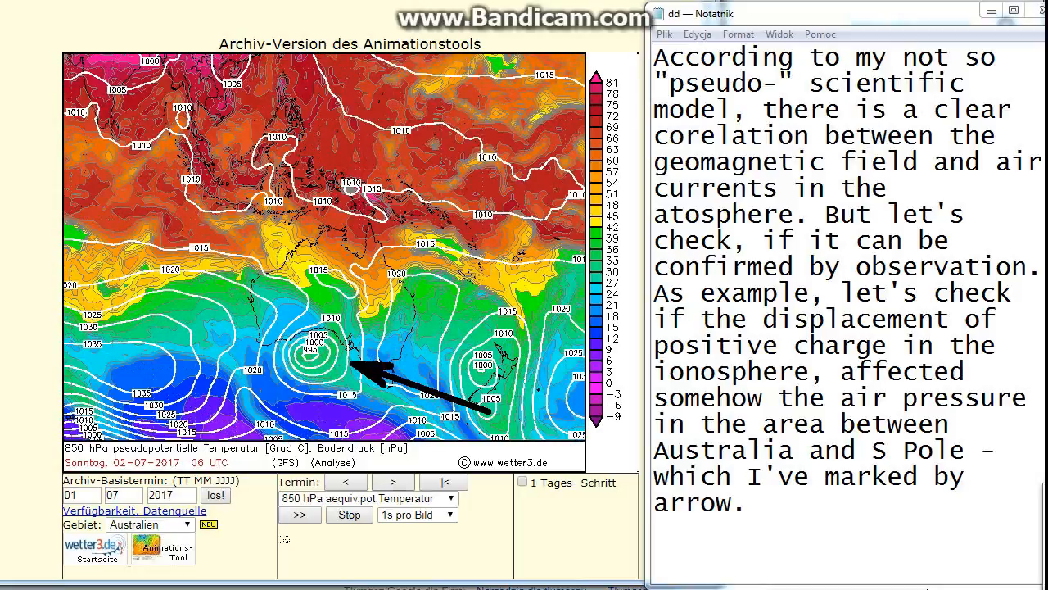
- Step the Australia 850 hPa map forward to Monday 00 UTC, then back to Sunday 12 UTC
left_click(393, 482)
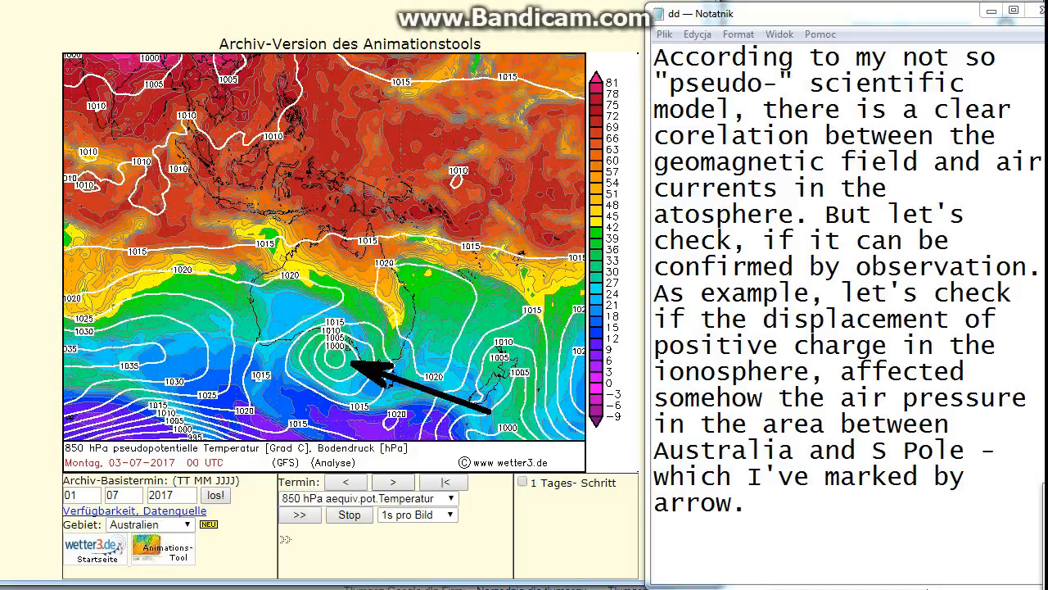
left_click(345, 481)
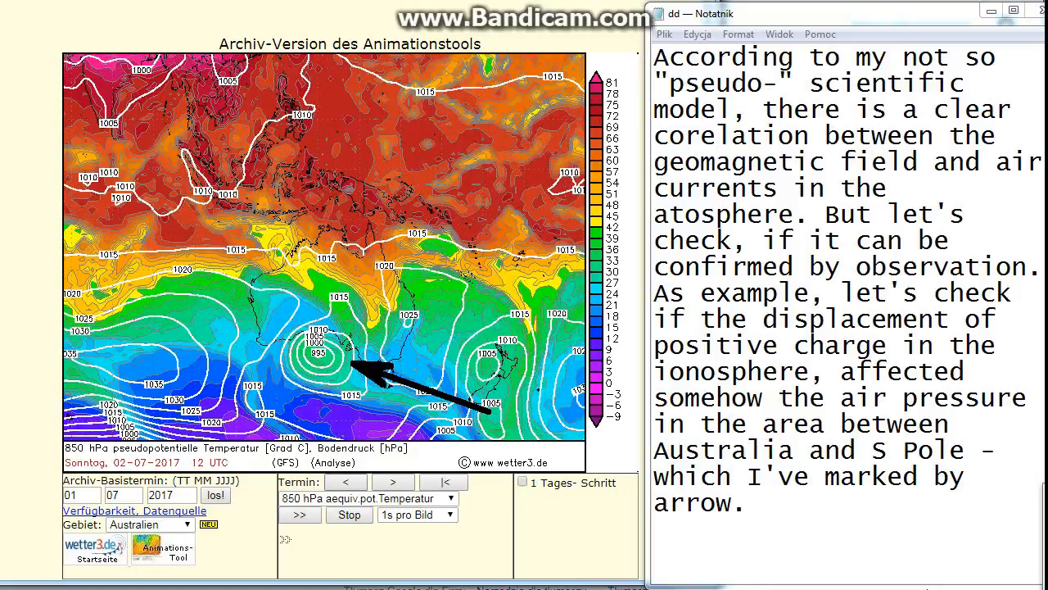